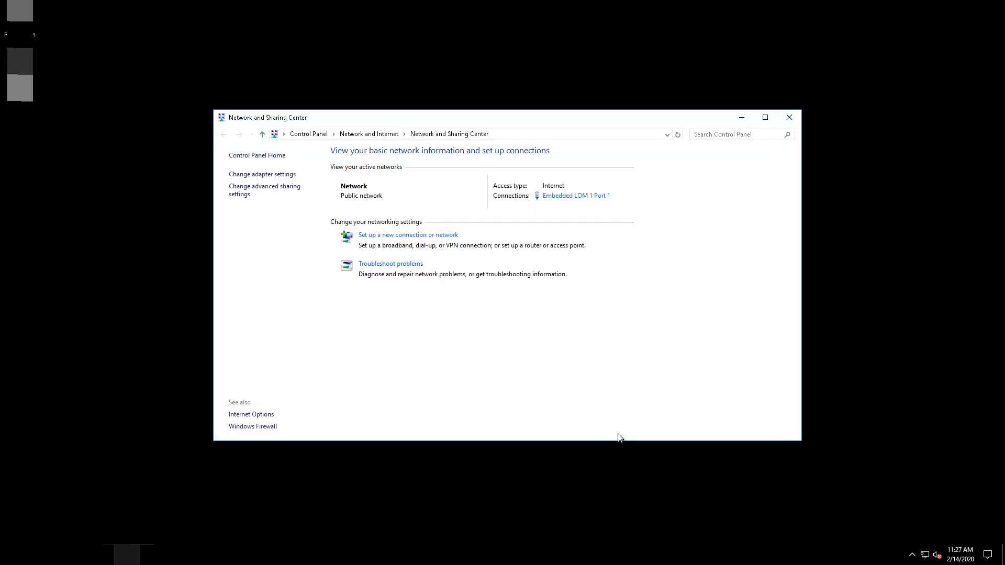
Switch from Network and Sharing Center to the iLO 5 login page with admin credentials.
click(261, 173)
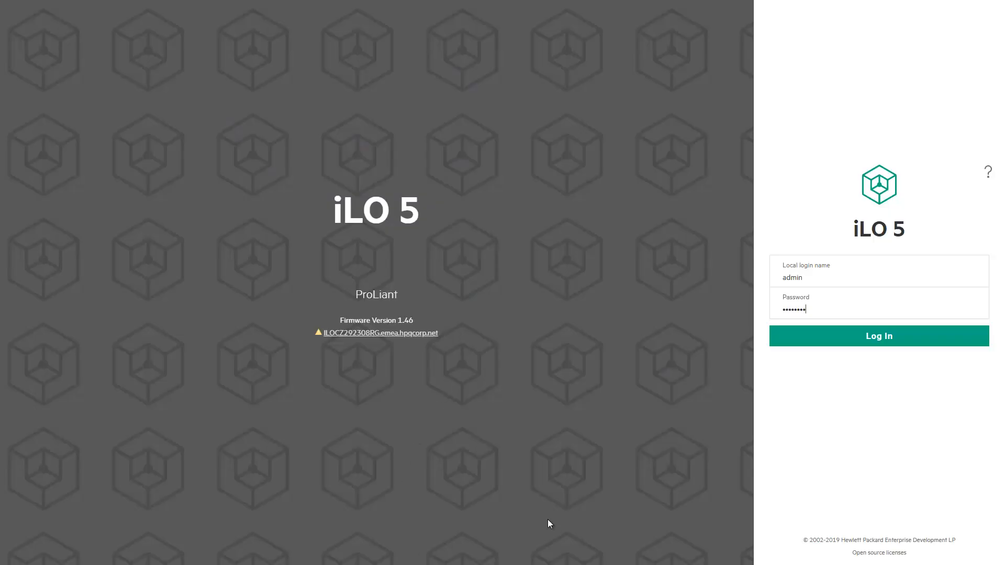
Log in to iLO 5 and open Security Access Settings, showing Virtual NIC Disabled.
click(877, 336)
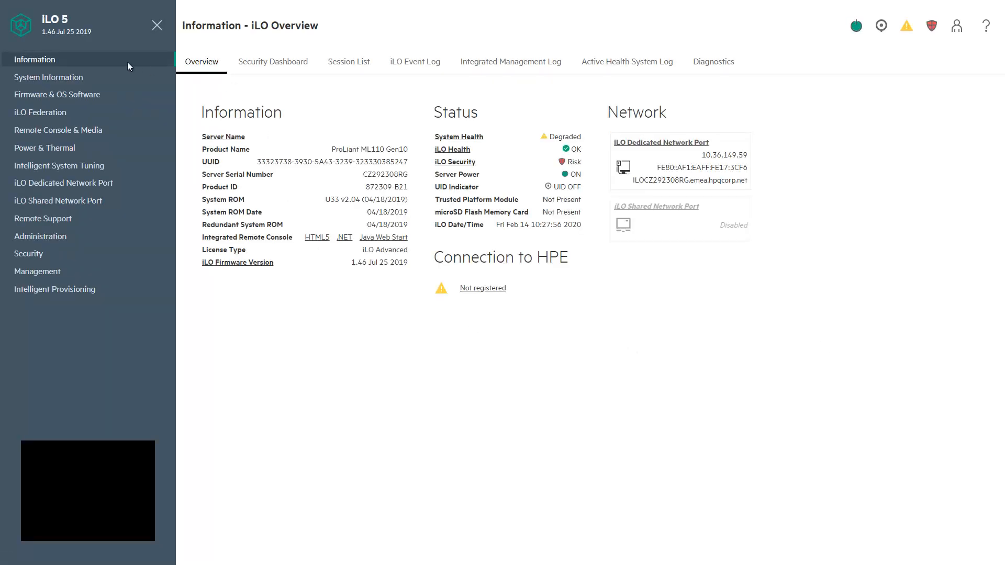
click(29, 253)
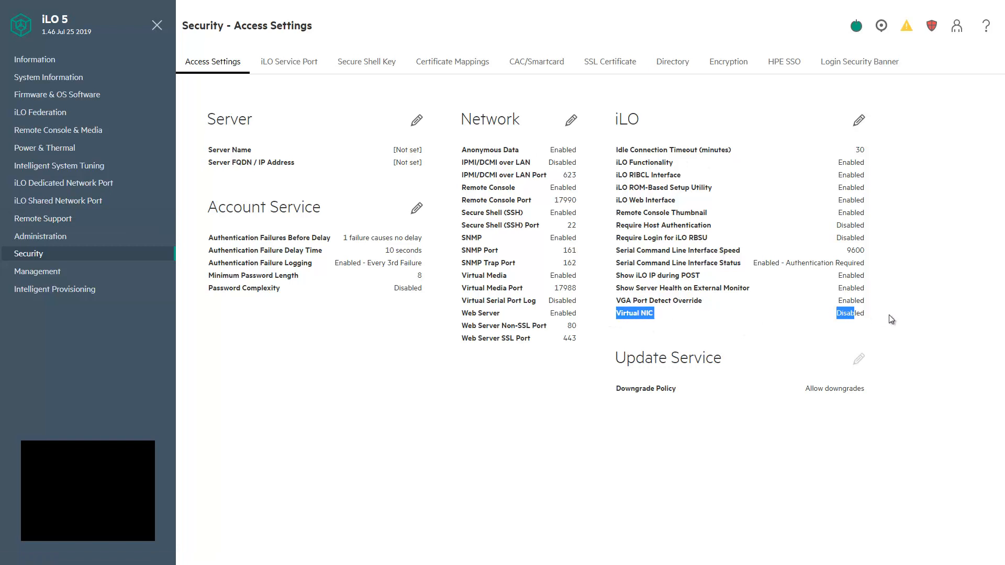
Enable Virtual NIC in the iLO access settings, save, and confirm an iLO reset.
click(859, 120)
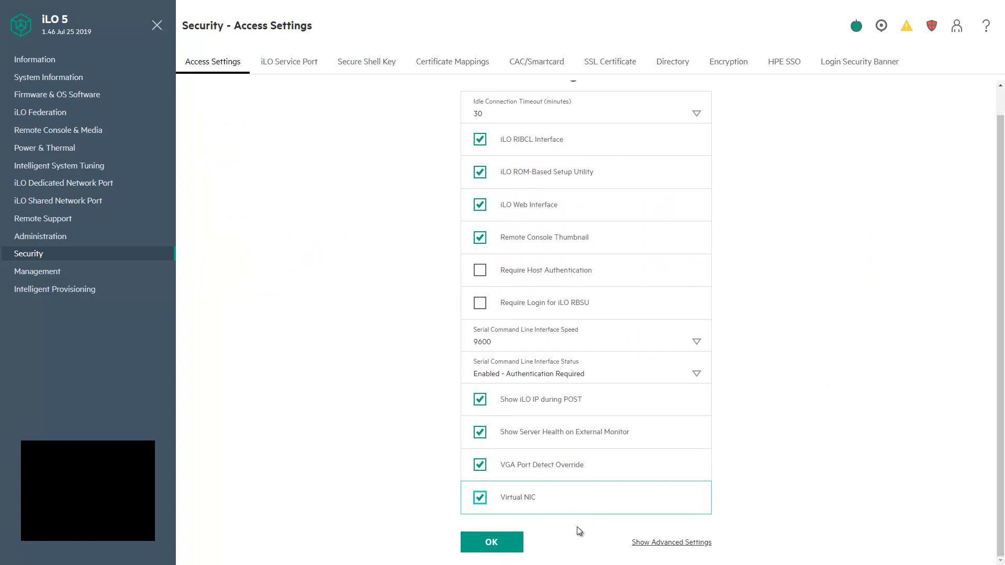
click(491, 542)
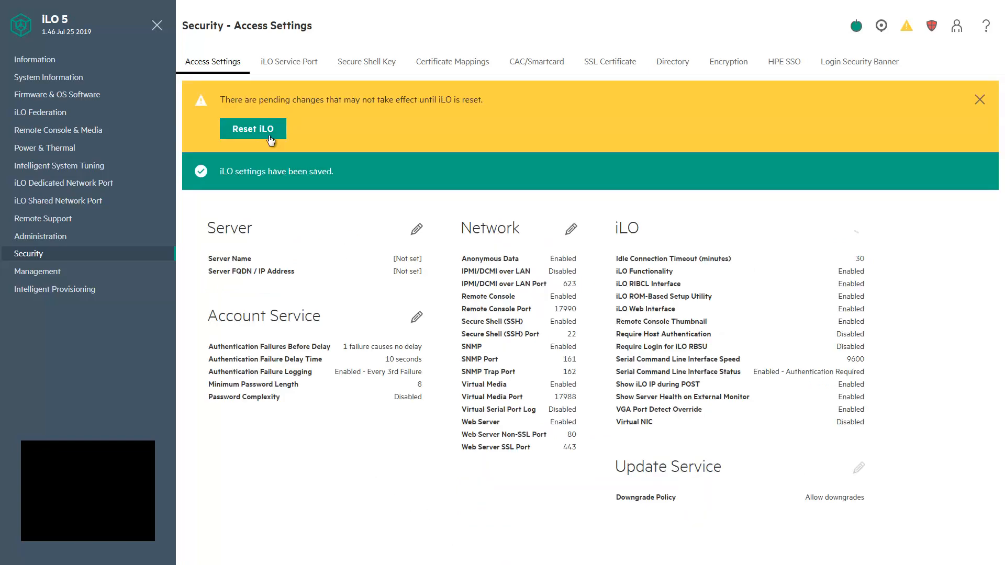
click(252, 129)
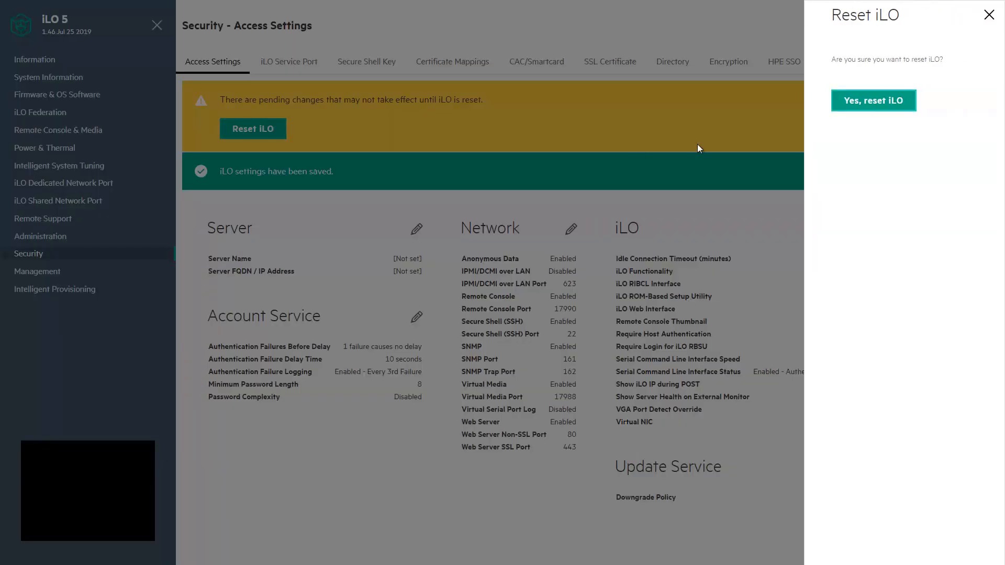
click(873, 101)
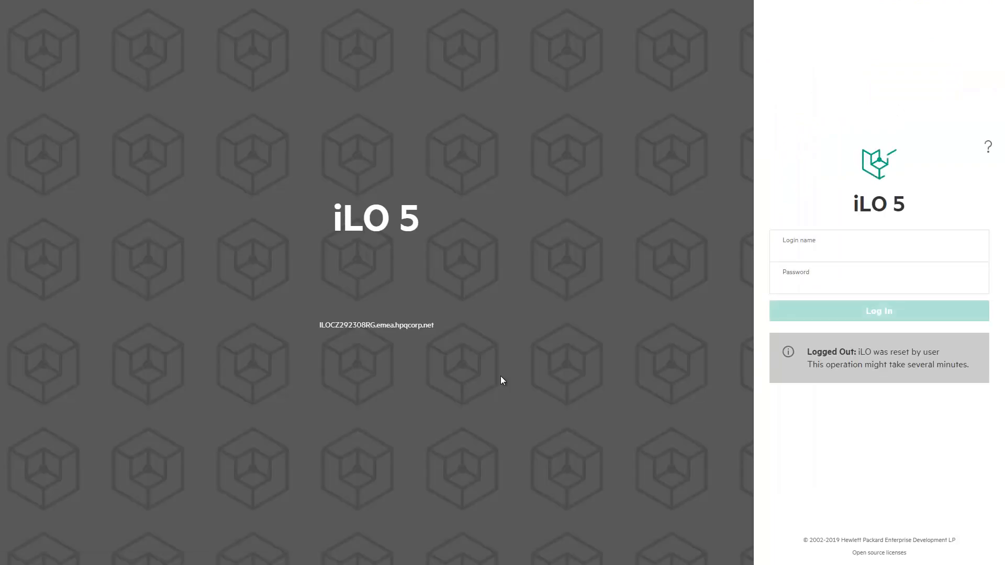
Log back in as admin and select the Virtual NIC address 16.1.15.1 on Overview.
text(admin)
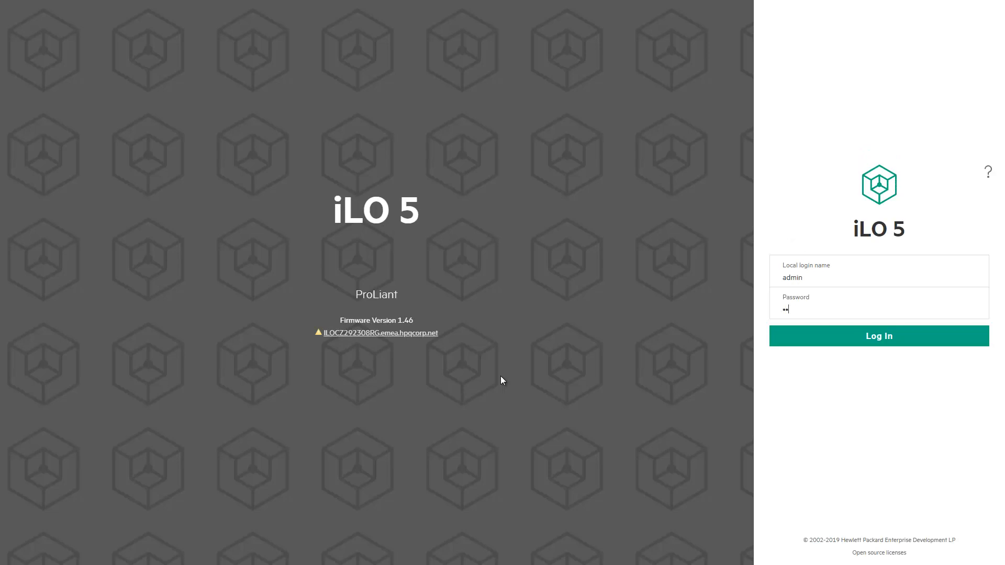
click(878, 335)
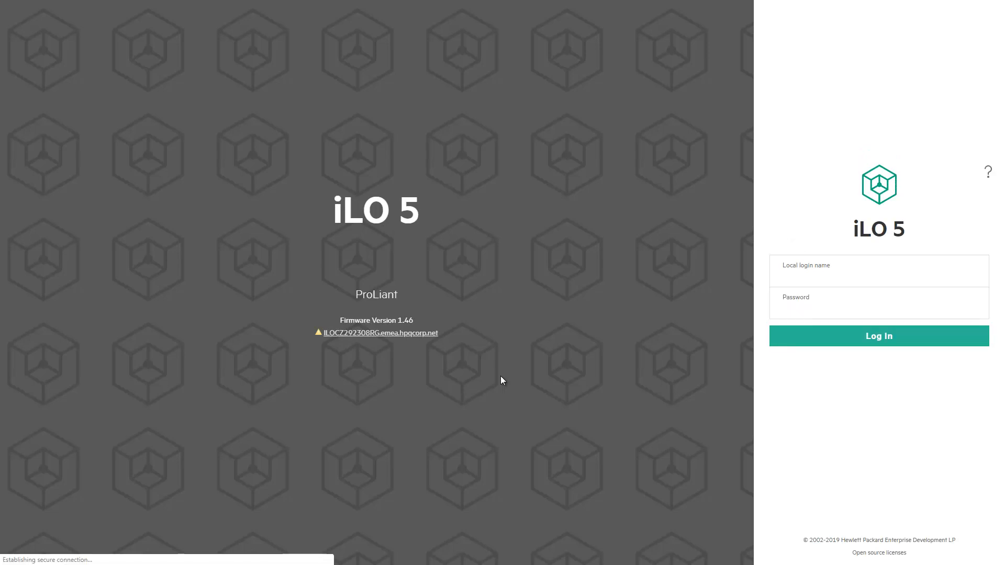
click(877, 335)
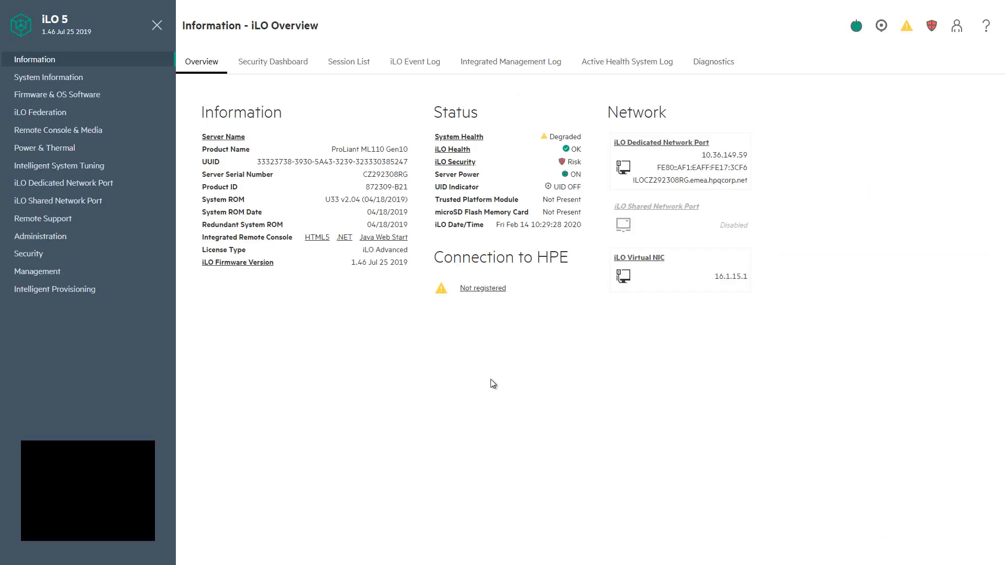
mouse_move(716, 292)
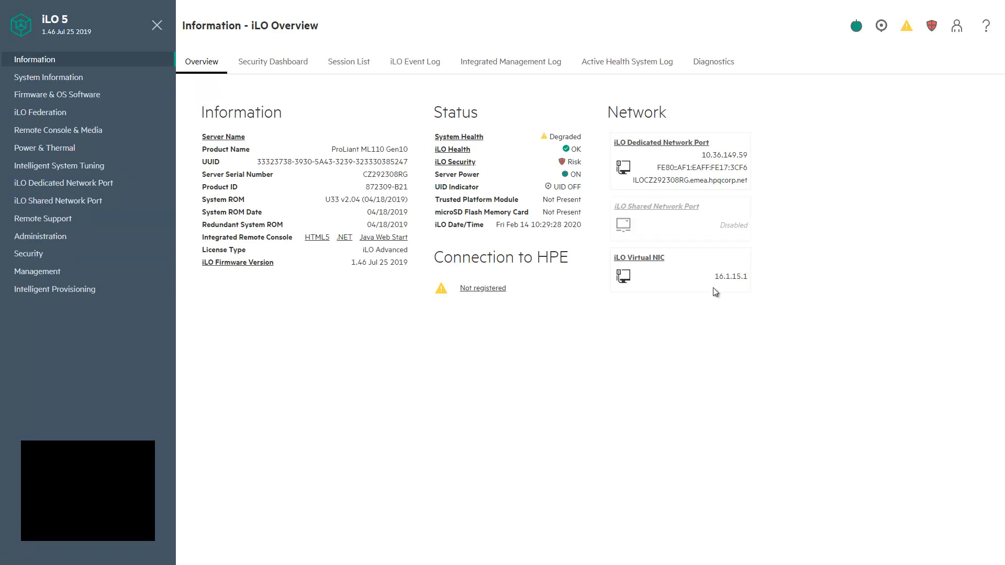
double_click(729, 276)
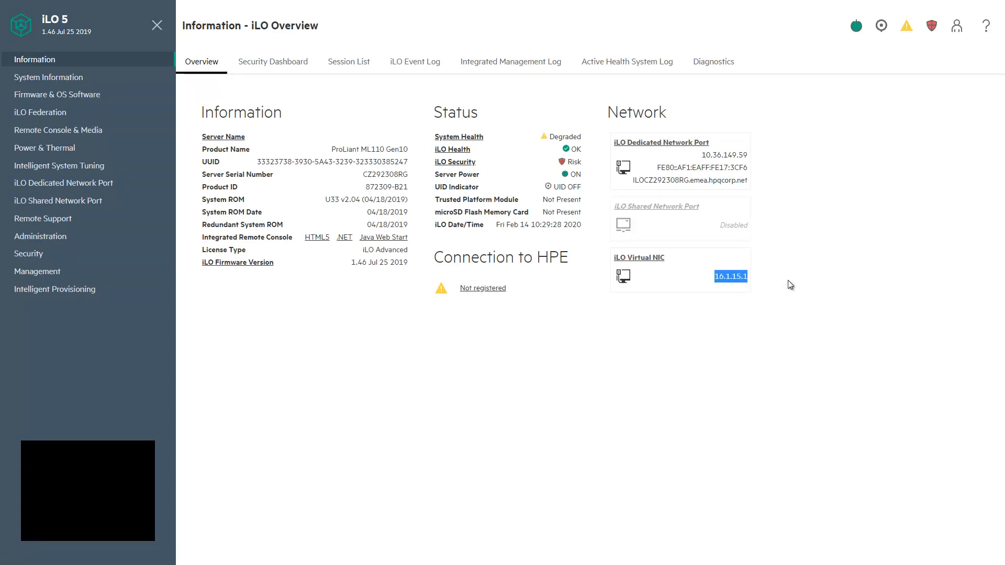
click(794, 305)
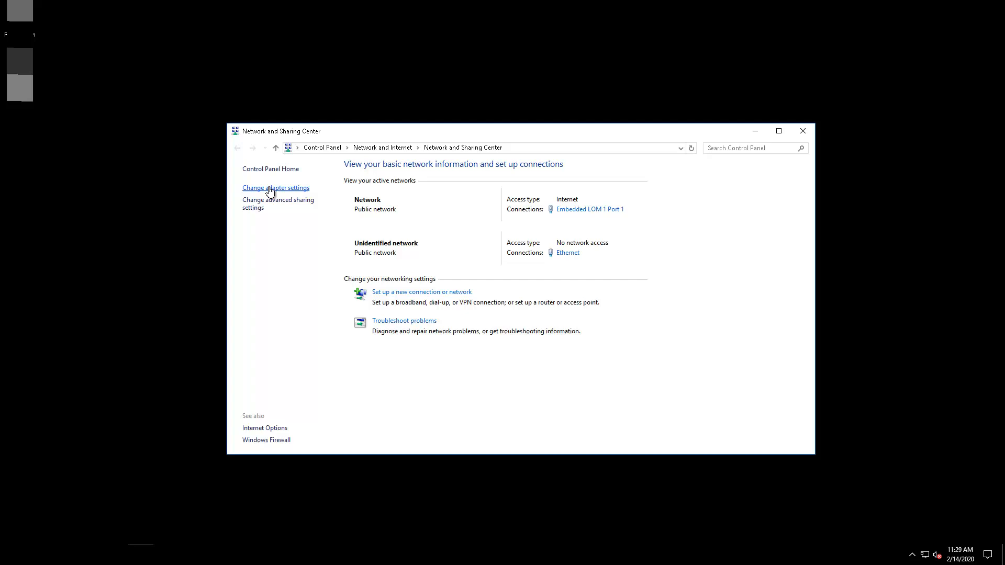
Open Change adapter settings to list the Ethernet Generic USB-EEM Network Adapter.
click(275, 188)
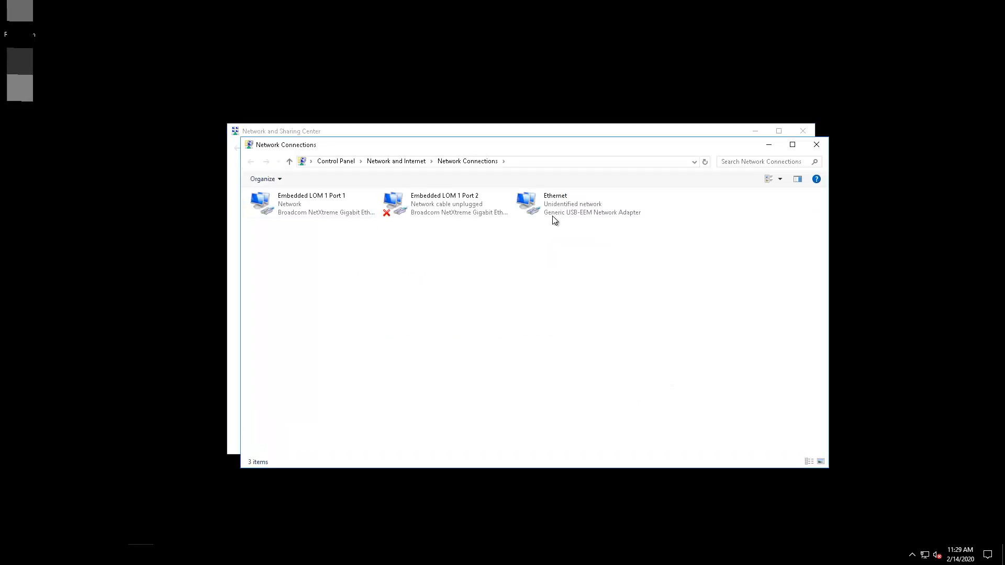
mouse_move(649, 311)
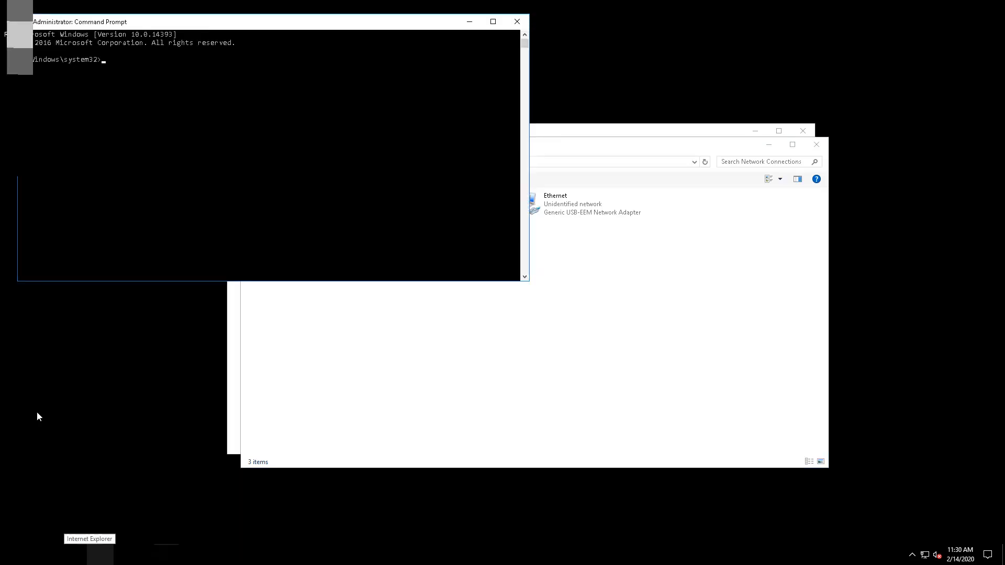
Run ipconfig, showing the Ethernet adapter at IPv4 address 16.1.15.2.
text(ipconfig)
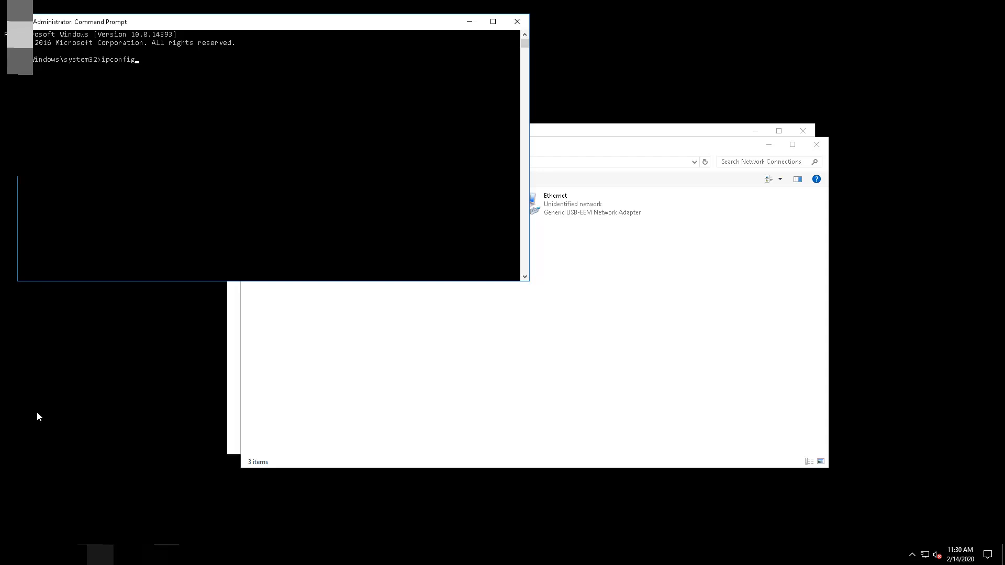
key(Return)
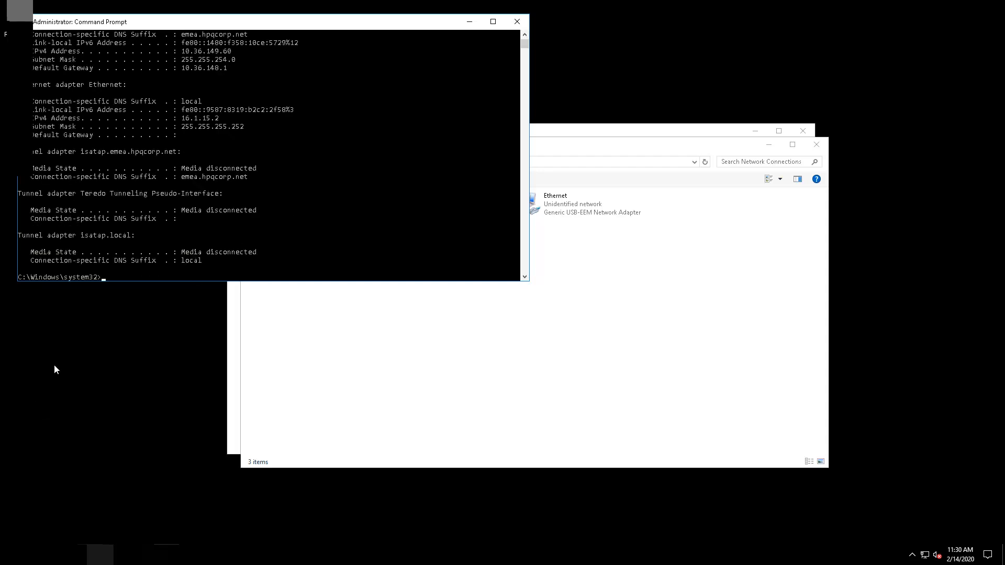
mouse_move(199, 124)
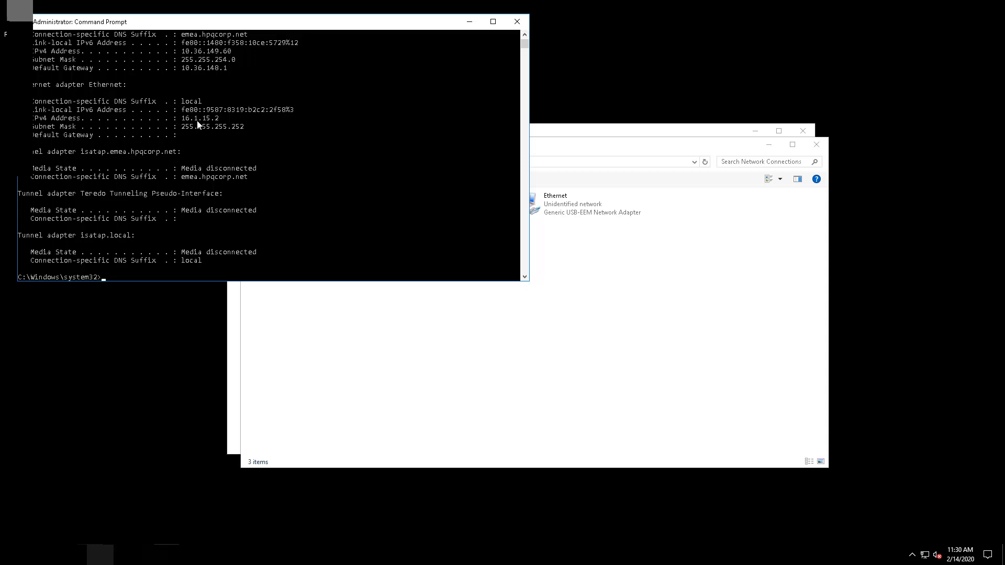
mouse_move(265, 458)
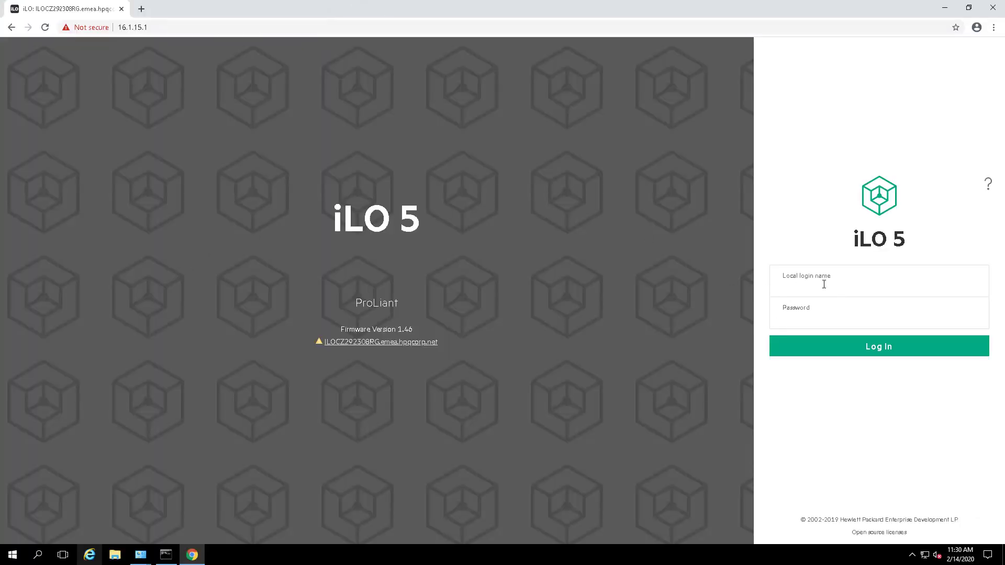
text(admin)
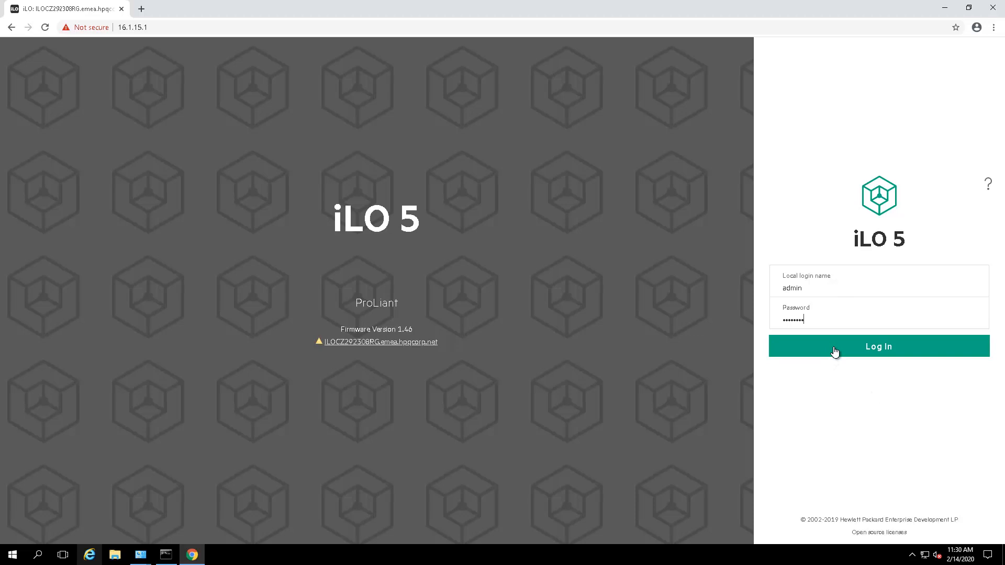
click(877, 346)
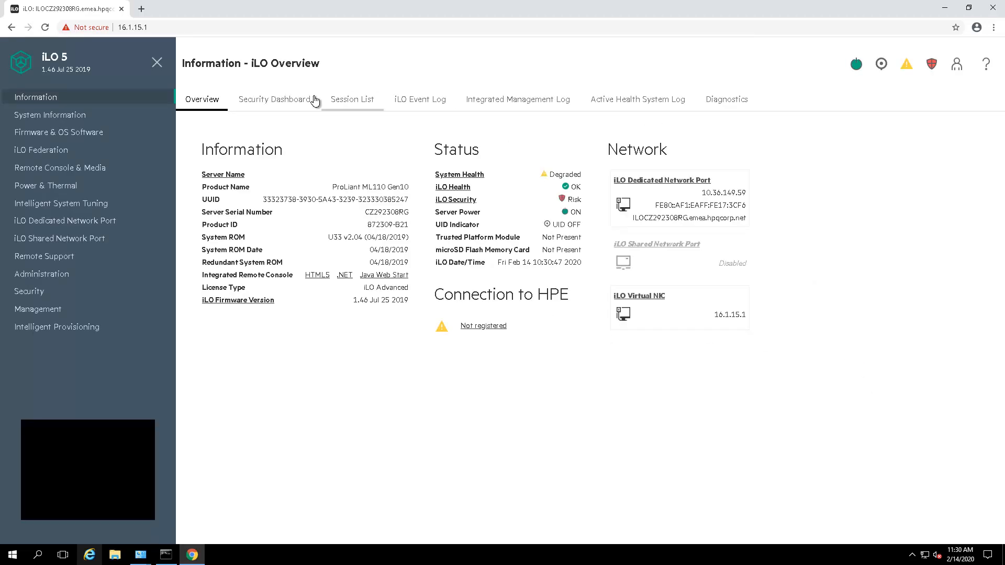